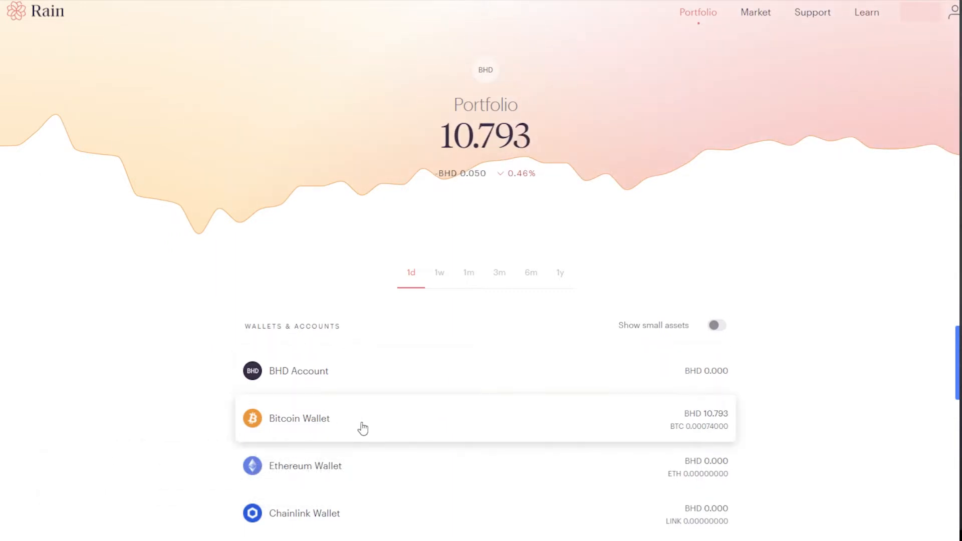
pyautogui.moveTo(684, 438)
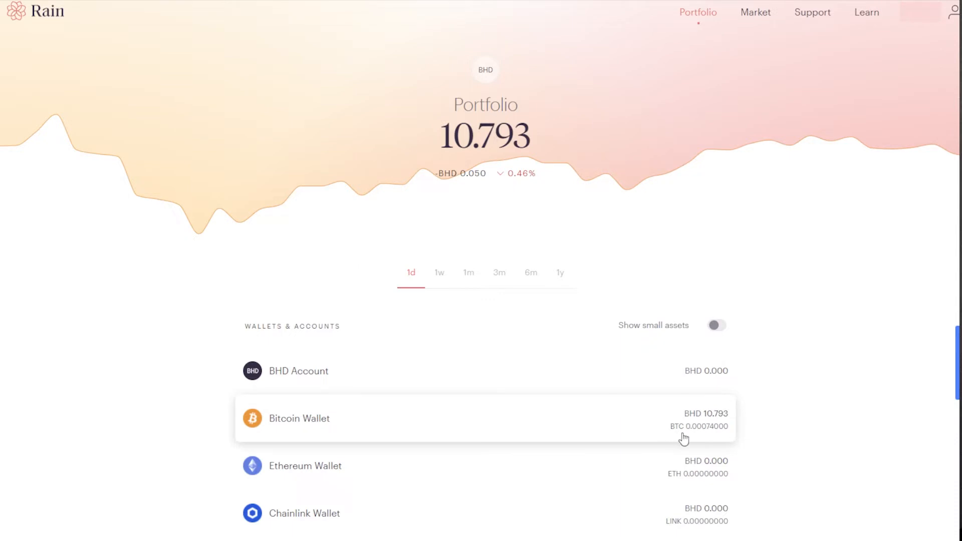
pyautogui.moveTo(718, 441)
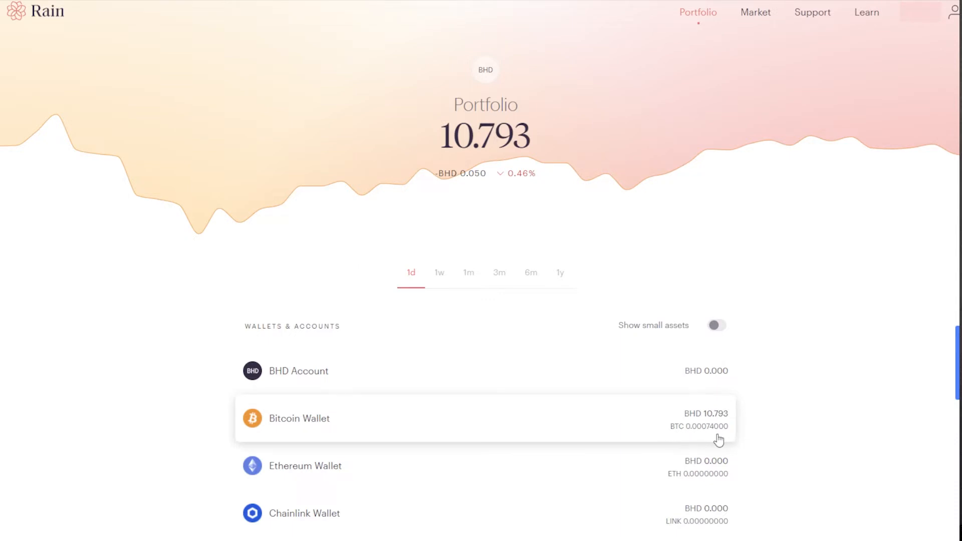
pyautogui.moveTo(845, 314)
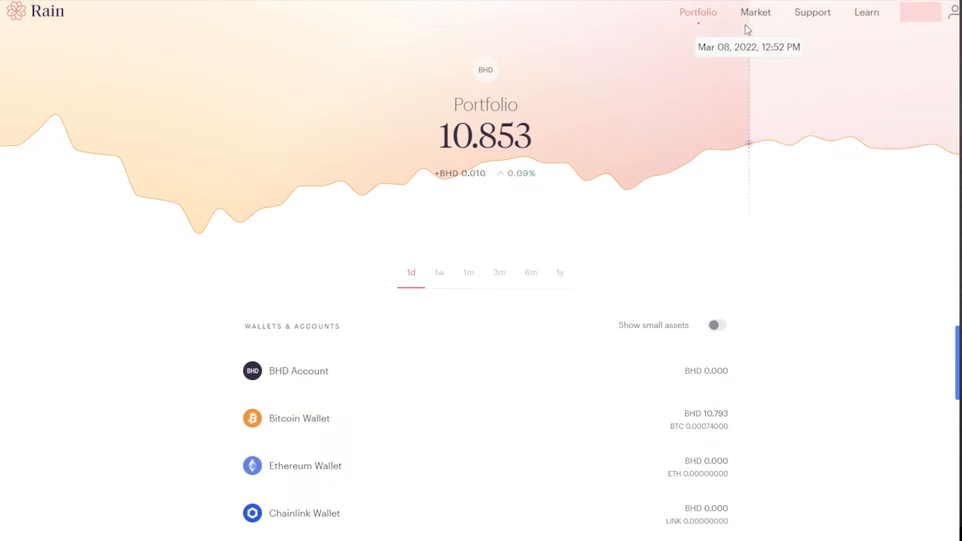
# Step: Open the Market and switch the trade panel to Sell Bitcoin into the BHD Account
pyautogui.click(755, 11)
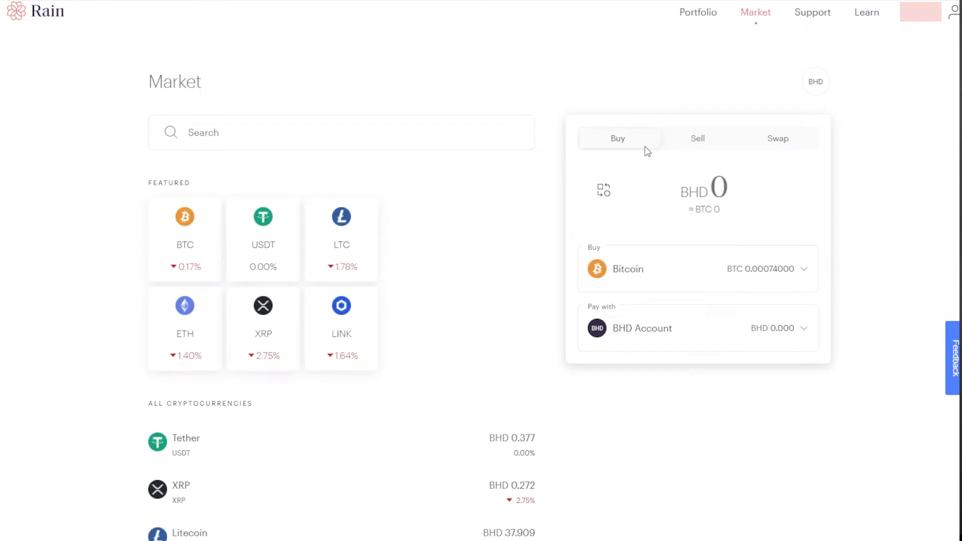
pyautogui.moveTo(795, 154)
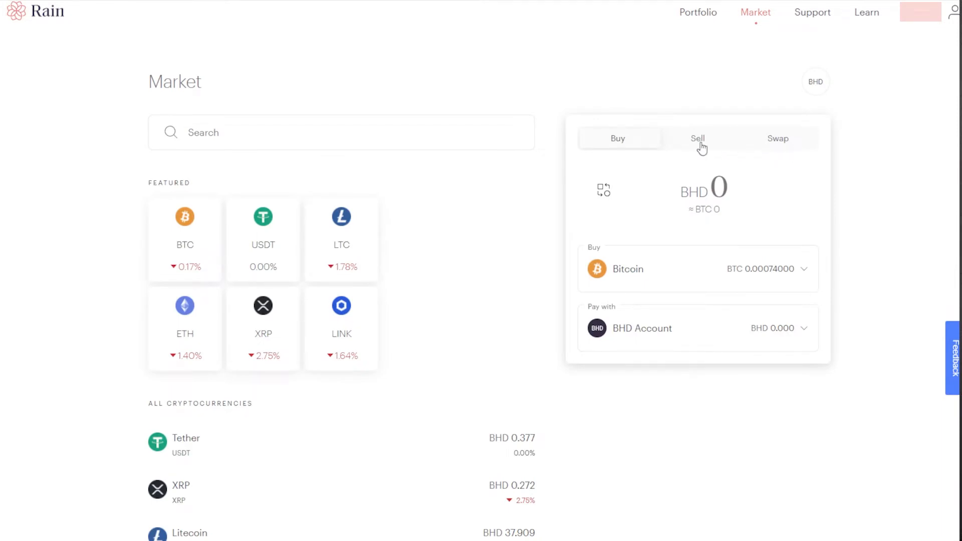
pyautogui.click(697, 138)
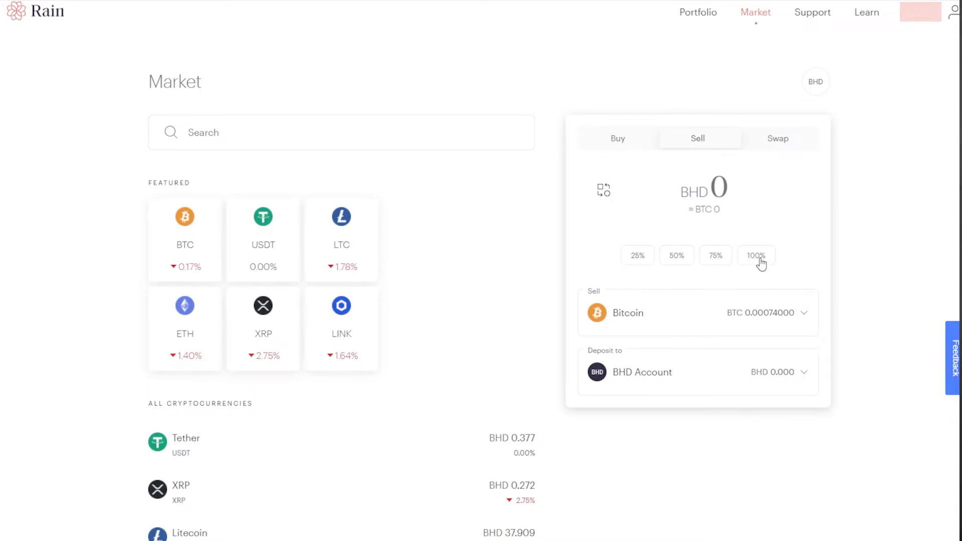
# Step: Try entering a Bitcoin amount, then a BHD amount of 5
pyautogui.click(756, 256)
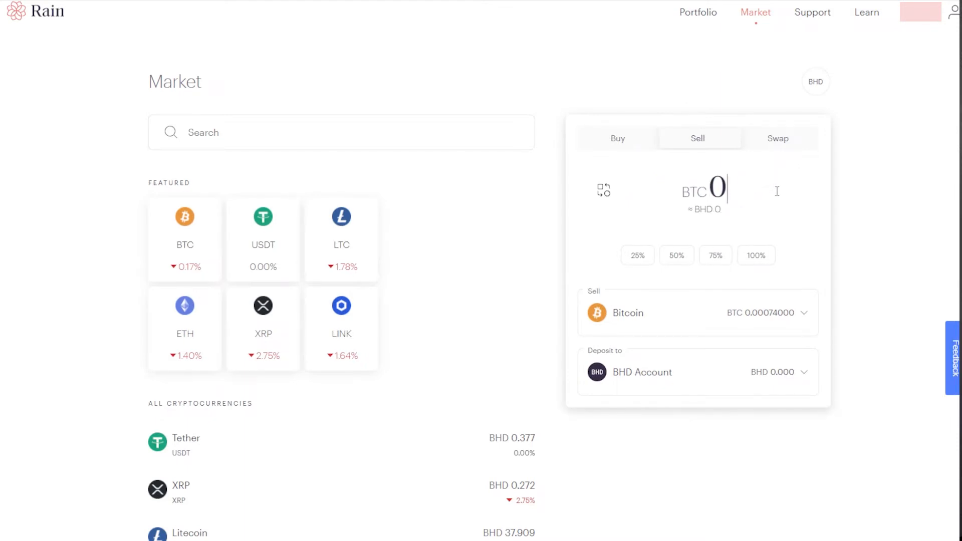
pyautogui.write('0.0000')
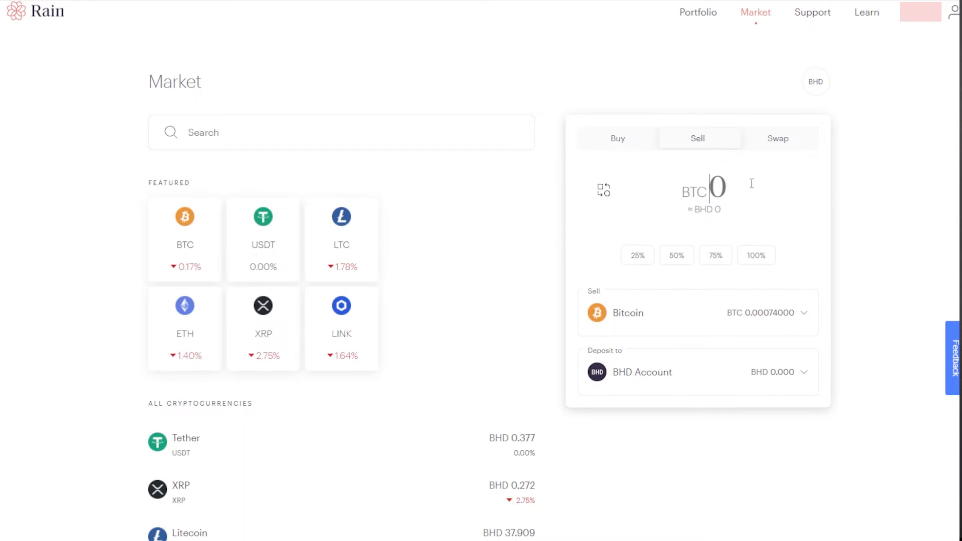
pyautogui.click(603, 190)
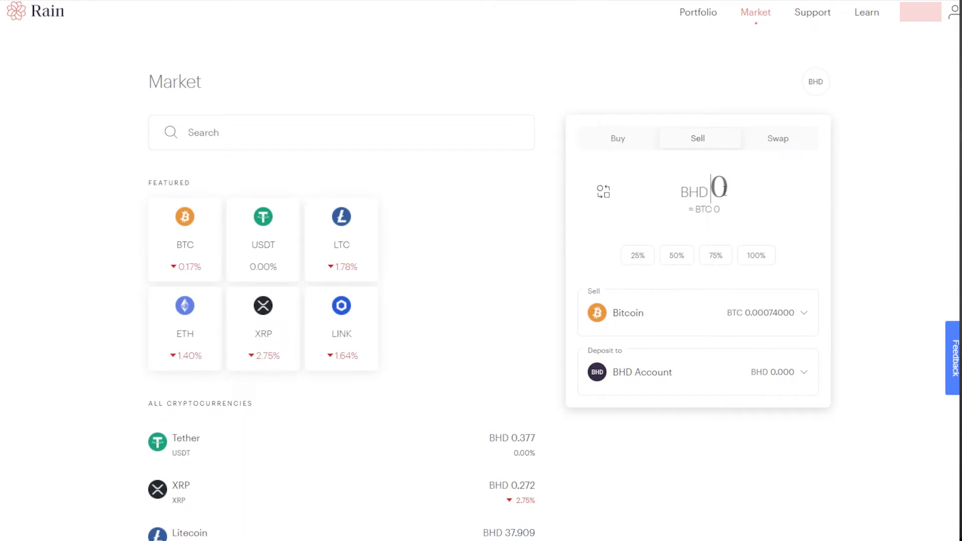
pyautogui.write('5')
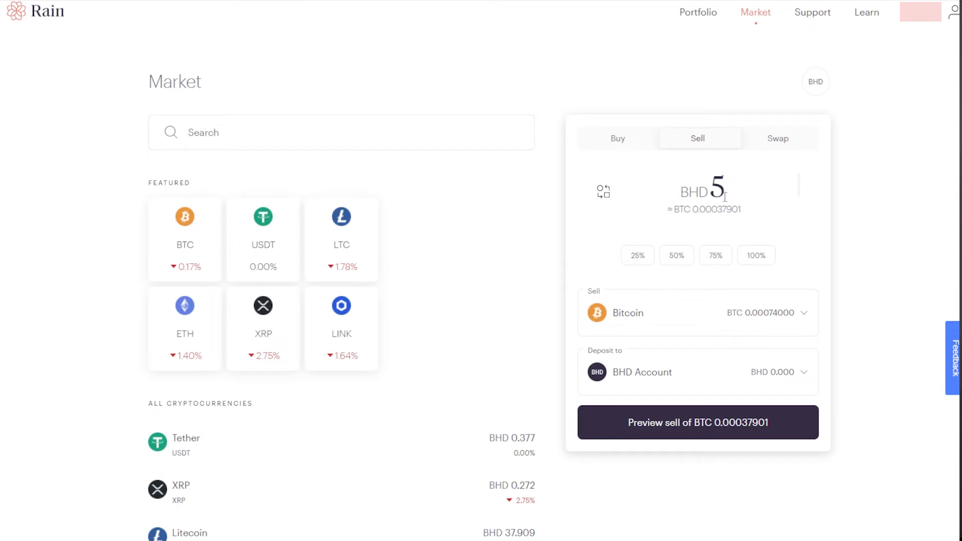
# Step: Reset the amount, choose 100% to sell all 0.00074000 BTC, and preview the sale
pyautogui.click(755, 255)
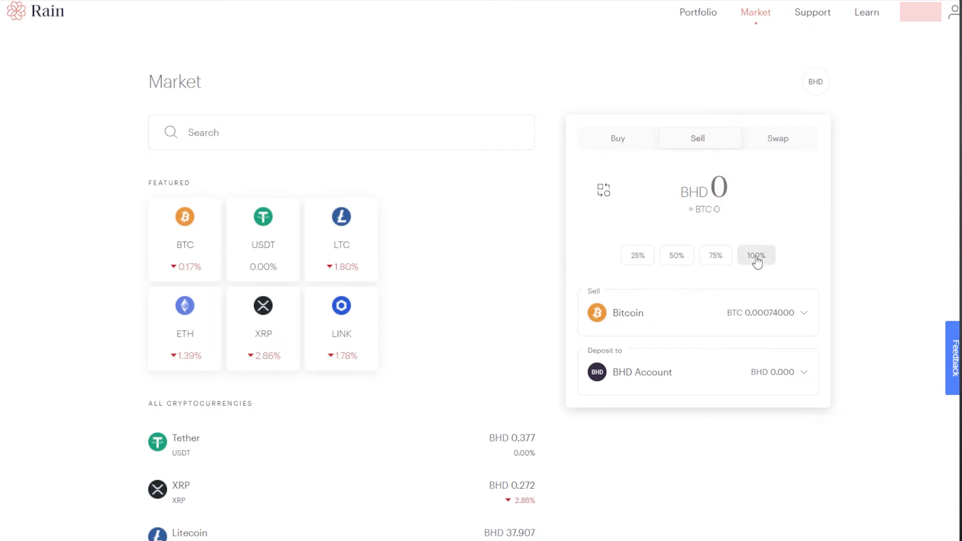
pyautogui.click(756, 255)
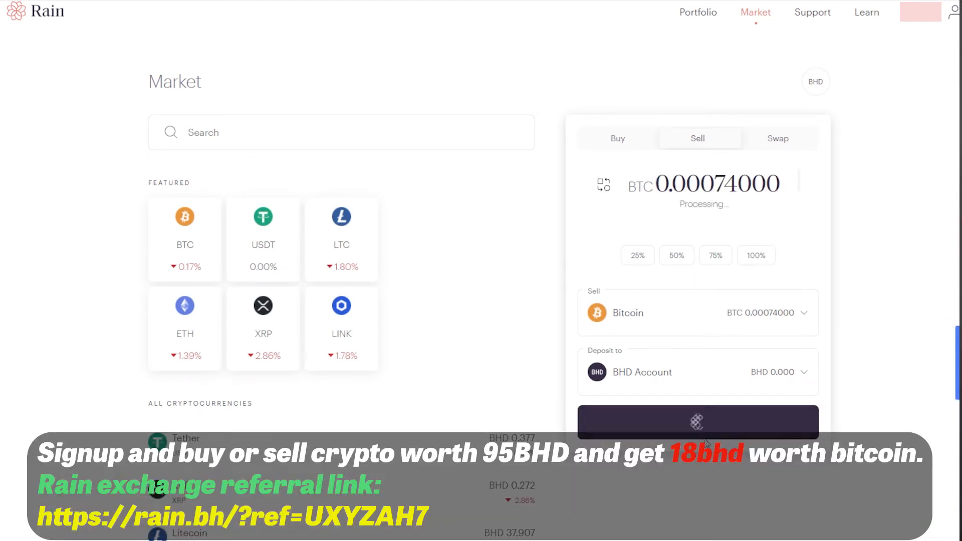
pyautogui.click(698, 422)
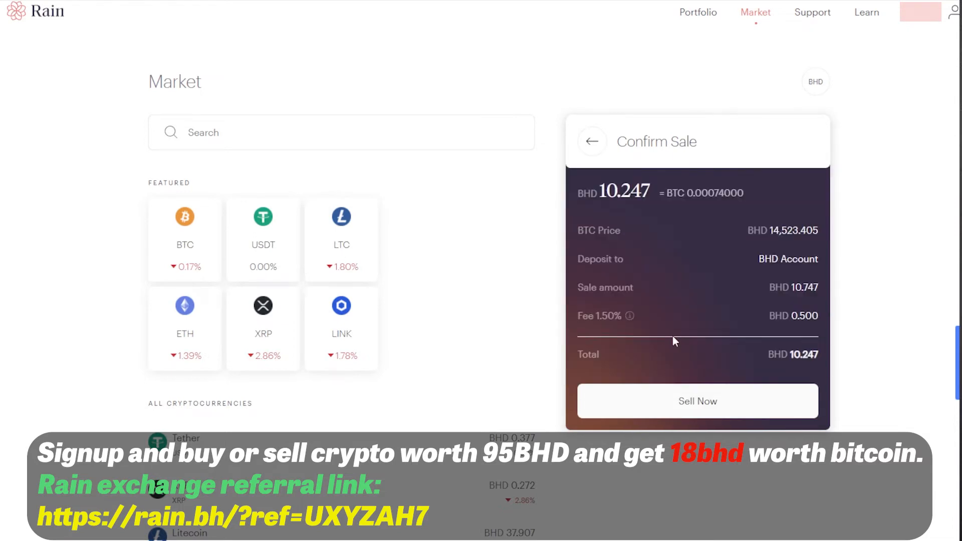
pyautogui.moveTo(627, 316)
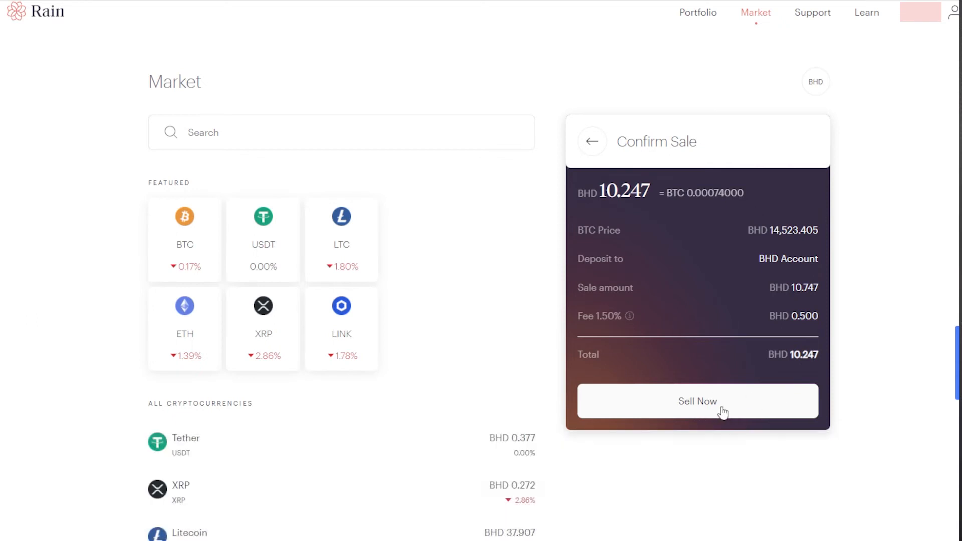
# Step: Confirm the sale of 0.00074000 BTC for BHD 10.247 with Sell Now
pyautogui.click(697, 402)
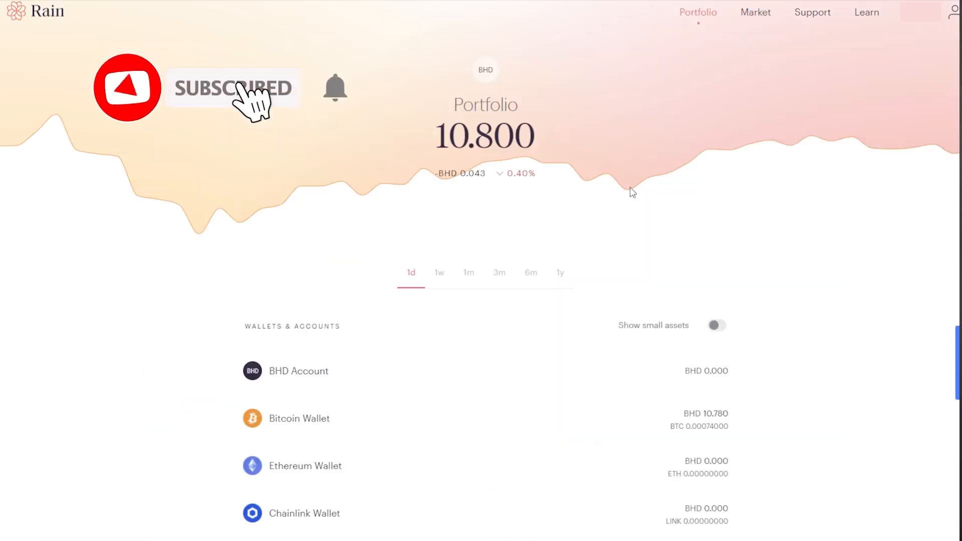